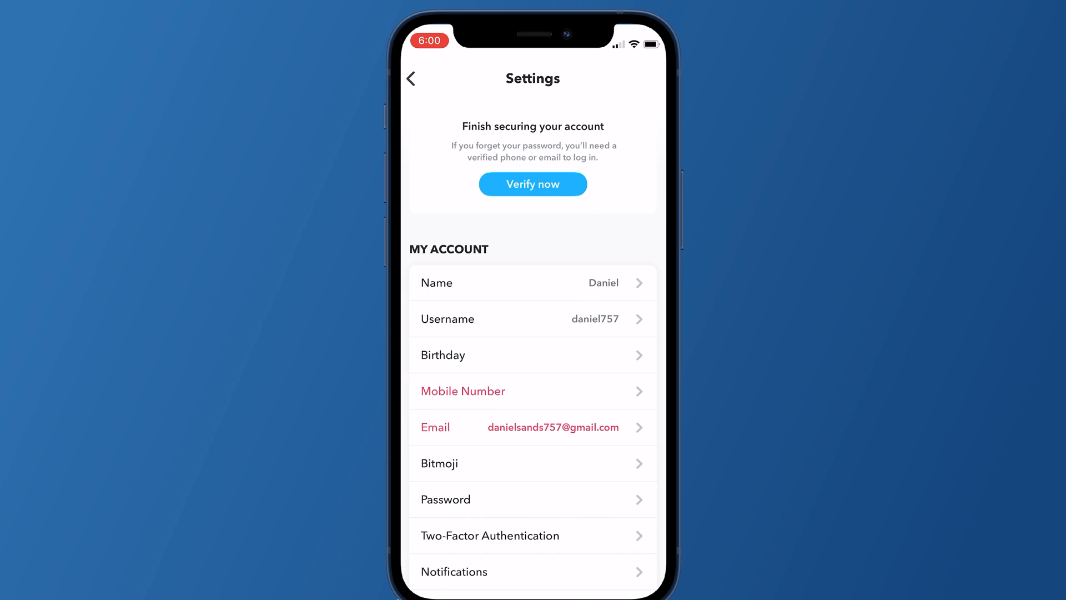
pyautogui.scroll(-3)
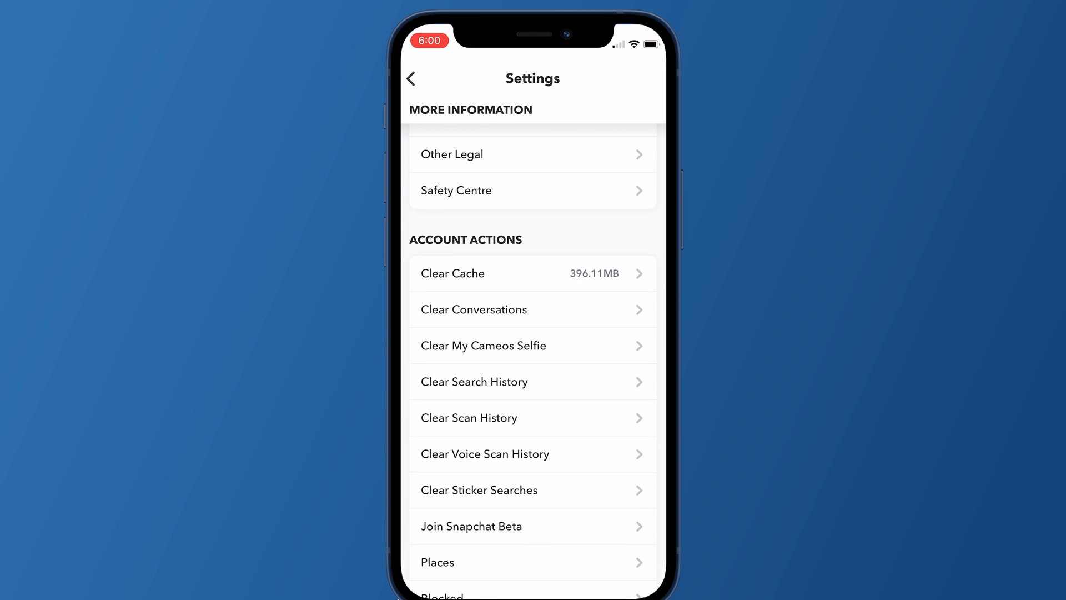